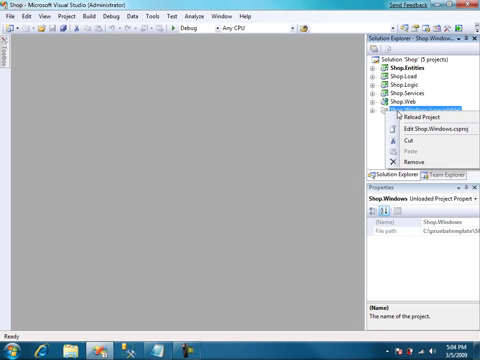
# Reload the unloaded Shop.Windows project and open App.xaml.cs
pyautogui.click(416, 119)
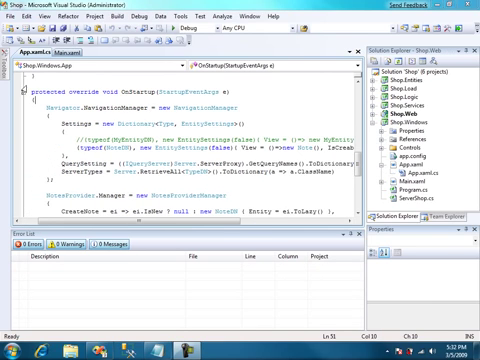
pyautogui.click(408, 127)
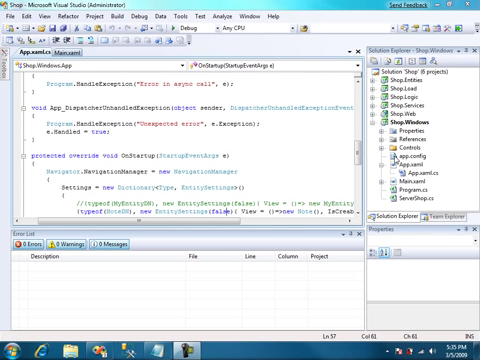
# Review the App.xaml.cs startup code and select all of it
pyautogui.click(411, 116)
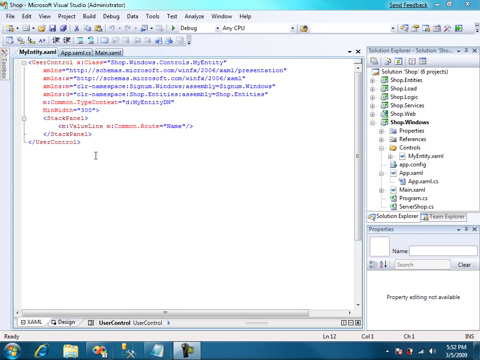
pyautogui.press('ctrl+a')
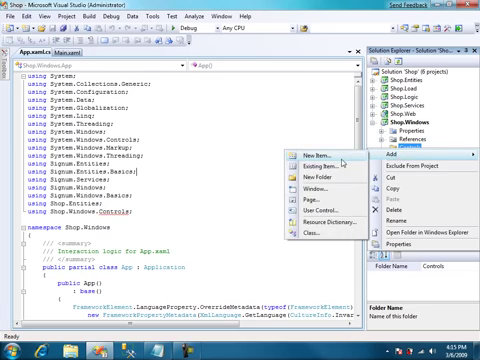
# Add a Signum Entity Control for CompanyDN to the Controls folder
pyautogui.click(302, 155)
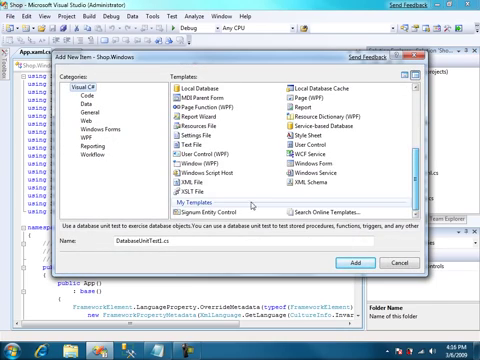
pyautogui.click(360, 264)
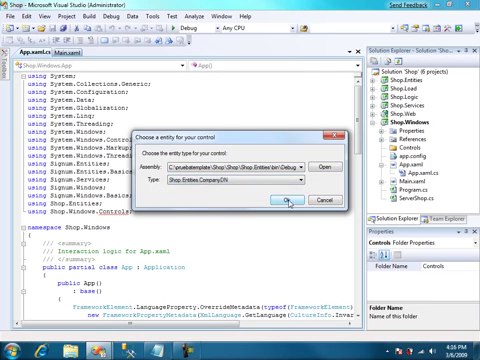
pyautogui.click(287, 199)
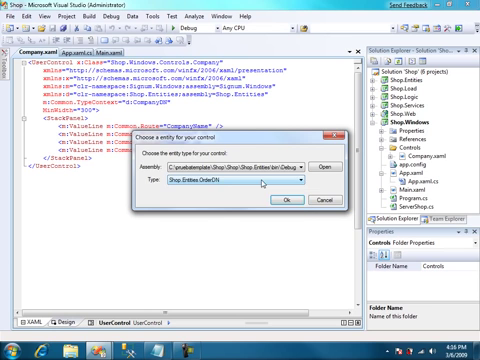
# Create the OrderDN control and open options for its Customer field in Design view
pyautogui.click(300, 182)
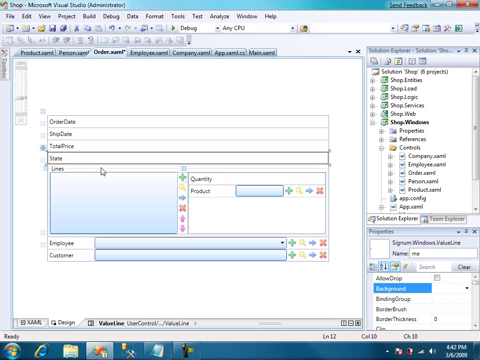
pyautogui.click(250, 192)
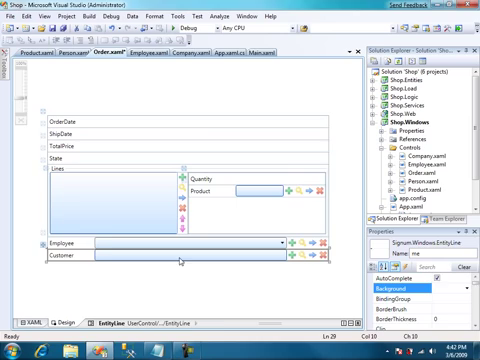
pyautogui.rightClick(236, 52)
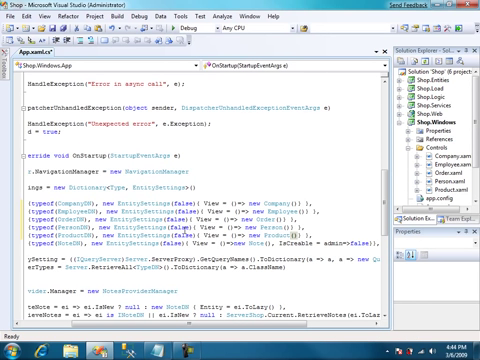
pyautogui.moveTo(170, 218)
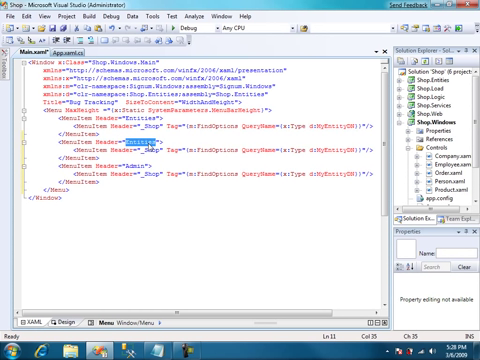
# Enter 'Orders' as the new MenuItem header in Main.xaml
pyautogui.write('Orders">')
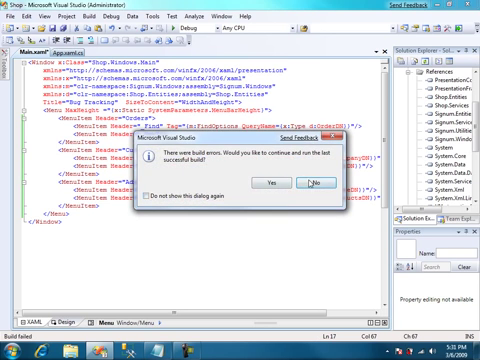
# Skip the last successful build, select Jolie, Angelina among employees, and type first name 'Tom'
pyautogui.click(310, 183)
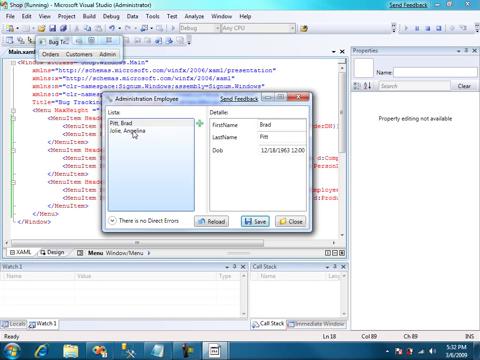
pyautogui.click(135, 125)
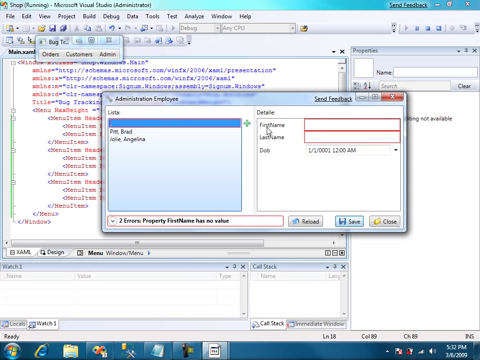
pyautogui.write('Tom')
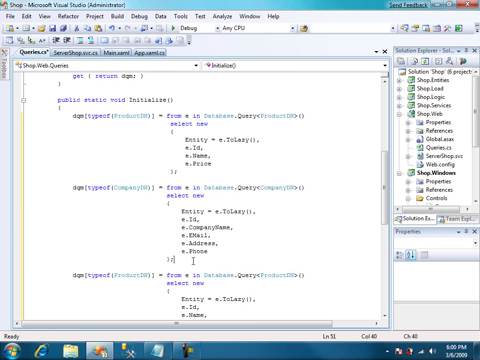
# Scroll Queries.cs to the ProductDN and CompanyDN query definitions
pyautogui.scroll(-3)
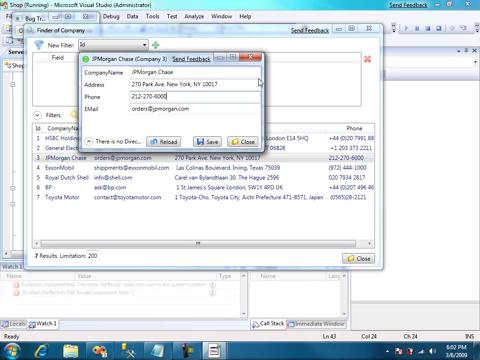
# Close the JPMorgan Chase details and add a company-name filter in the finder
pyautogui.click(246, 139)
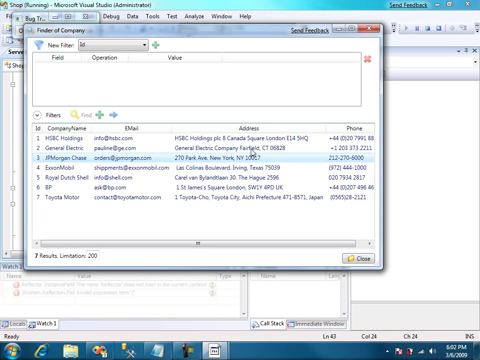
pyautogui.click(110, 46)
pyautogui.write('hol')
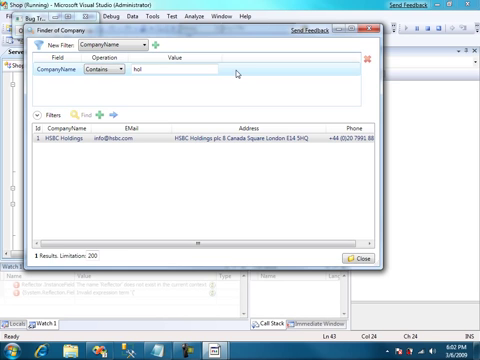
pyautogui.click(355, 261)
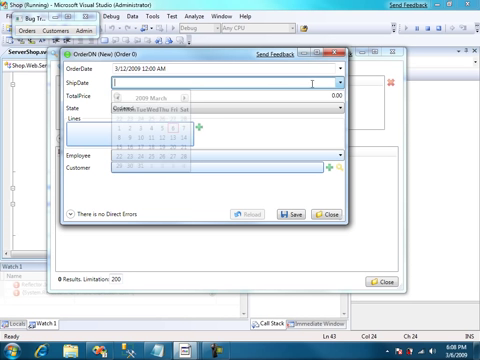
# Set the new order's ship date to March 9 and its state to Paid
pyautogui.click(345, 102)
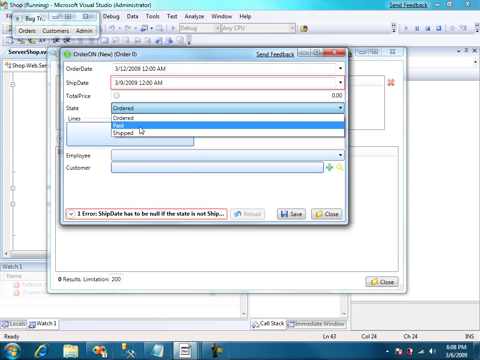
pyautogui.click(120, 128)
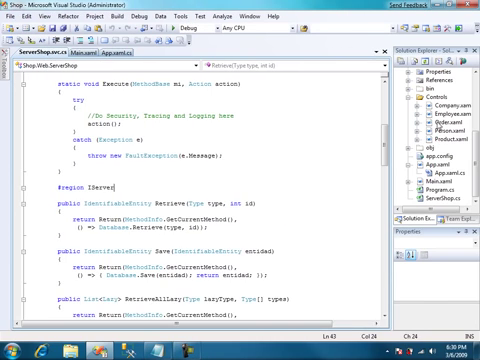
# Open the Order.xaml markup and edit its GroupBox and ValueLine layout
pyautogui.click(31, 52)
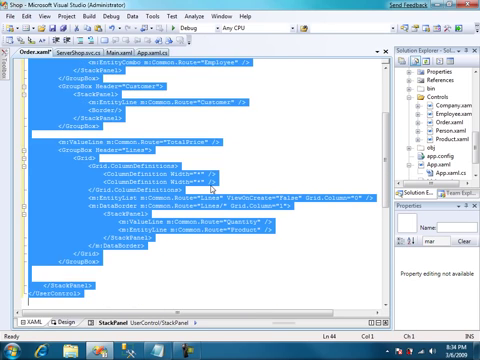
pyautogui.scroll(3)
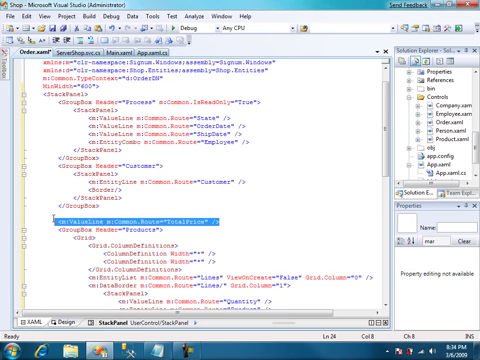
pyautogui.scroll(-3)
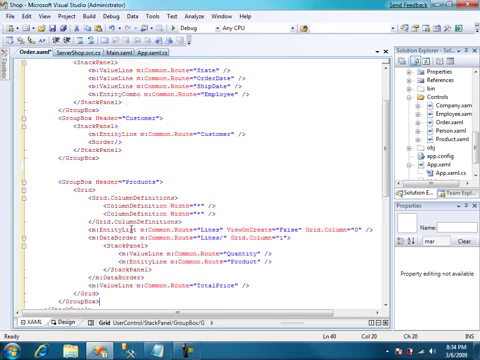
pyautogui.scroll(3)
pyautogui.write('m:Common.IsReadOnly="" ')
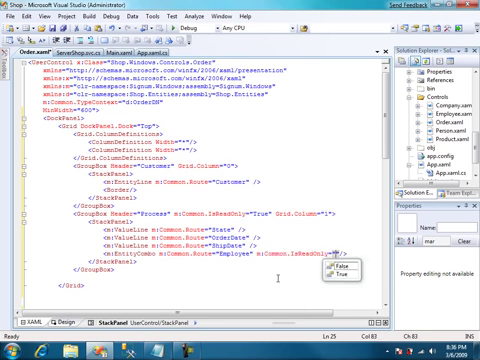
pyautogui.scroll(-3)
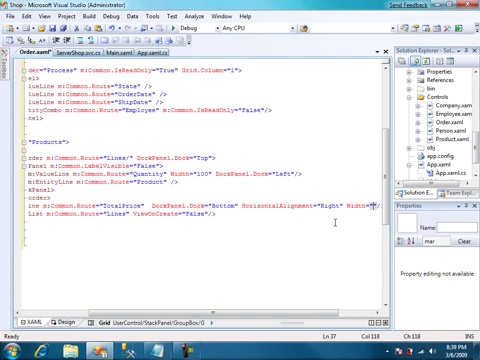
# Preview the Customer, Process and Products layout in Design view, returning to XAML between previews
pyautogui.click(61, 322)
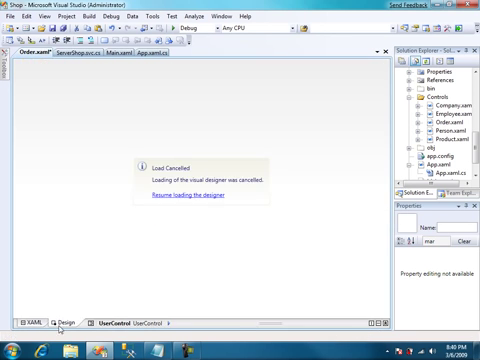
pyautogui.click(189, 195)
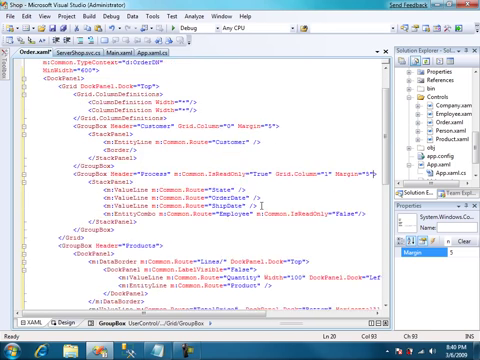
pyautogui.scroll(-3)
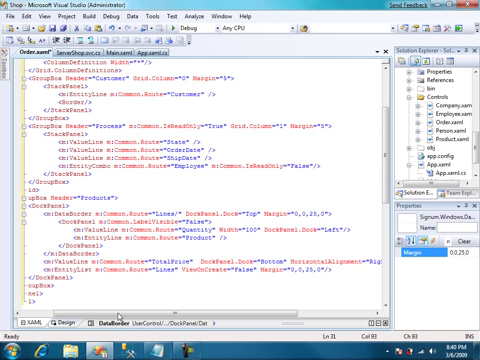
pyautogui.click(73, 325)
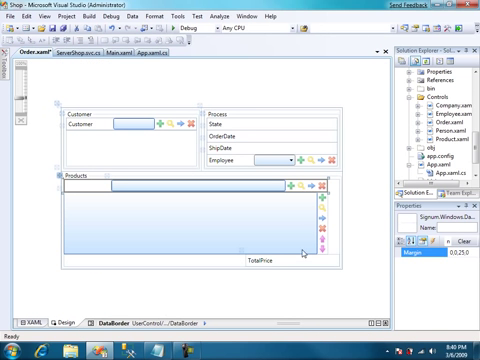
pyautogui.click(31, 324)
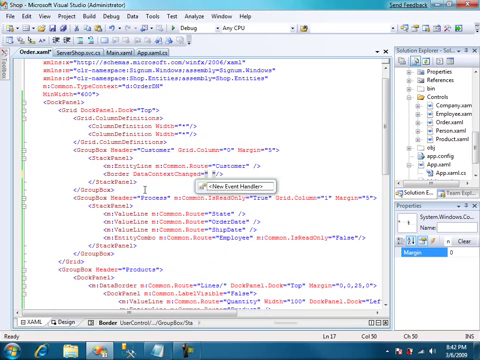
# Write EntityList_Creating using Navigator.Find with SearchOnLoad = true, returning a new OrderLineDN
pyautogui.scroll(-3)
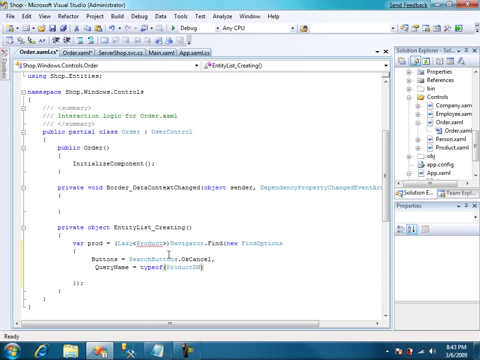
pyautogui.write('SearchOnLoad = true')
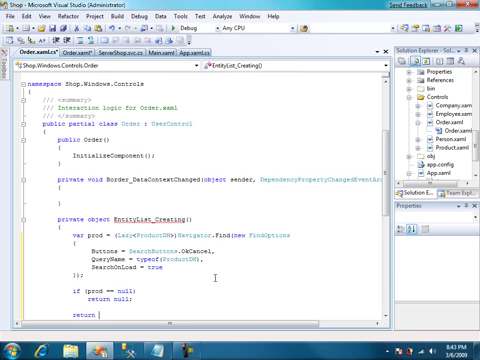
pyautogui.write('new OrderLineDN')
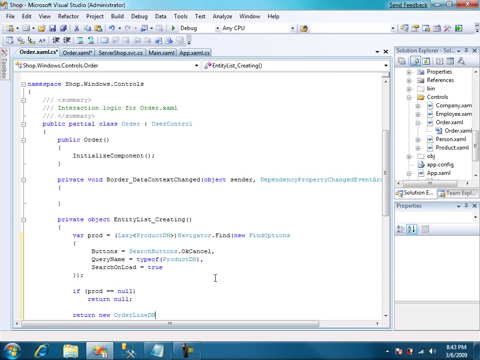
pyautogui.scroll(3)
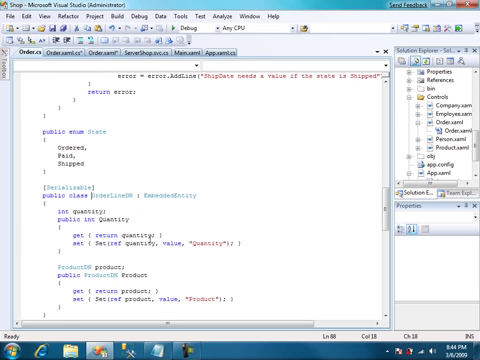
pyautogui.scroll(-3)
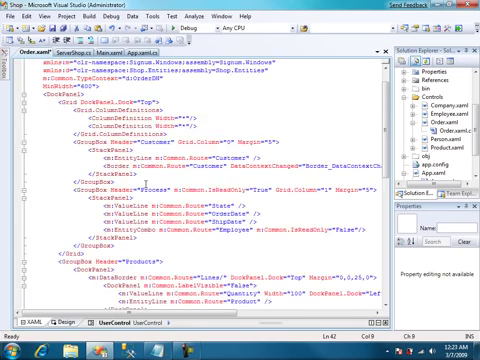
# Scroll through Order's code to review the Border_DataContextChanged Person/Company switching handler
pyautogui.scroll(-3)
pyautogui.write('DataContextChanged=""')
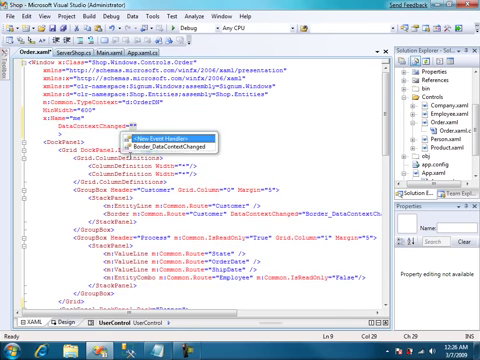
pyautogui.scroll(-3)
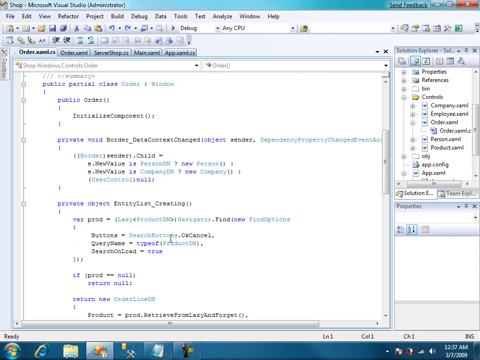
# Begin the OrderDN MyOrder property getter in Order.xaml.cs, typing 'get' and 'Dat'
pyautogui.scroll(-3)
pyautogui.write('OrderDN MyOrde')
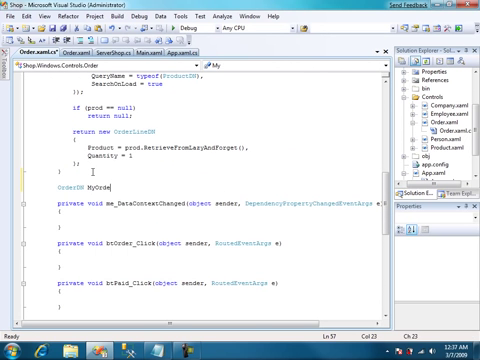
pyautogui.write('get { return')
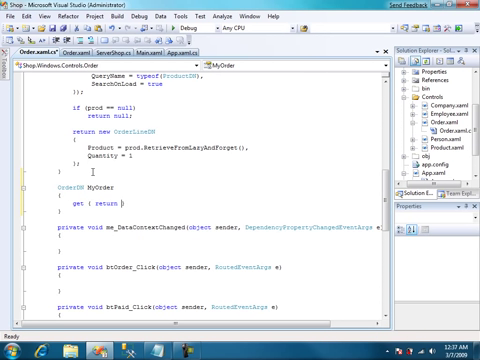
pyautogui.write('Dat')
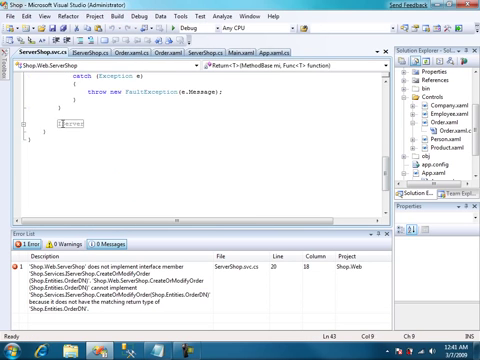
# Generate the CalculateTotalPrice stub on OrderDN and implement it as totalPrice = Lines.Sum(...)
pyautogui.scroll(-3)
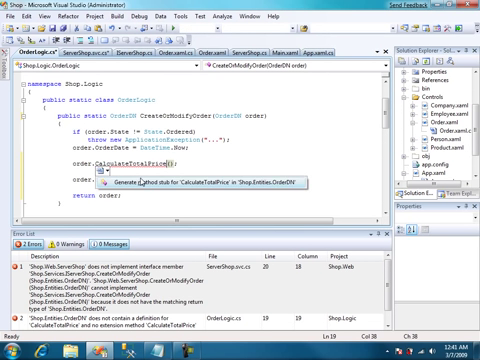
pyautogui.click(230, 180)
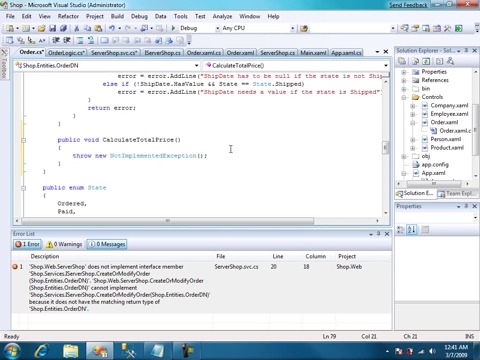
pyautogui.write('totalPrice = Lines.Sum(l=>')
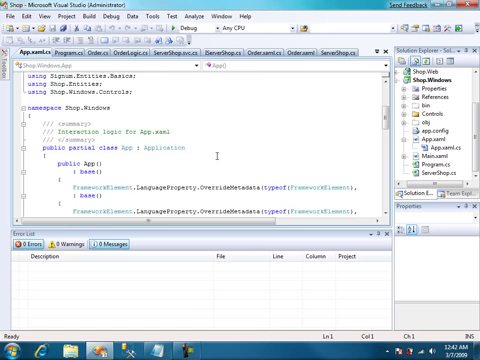
# Scroll the code editor before starting Shop.Windows with F5
pyautogui.scroll(-3)
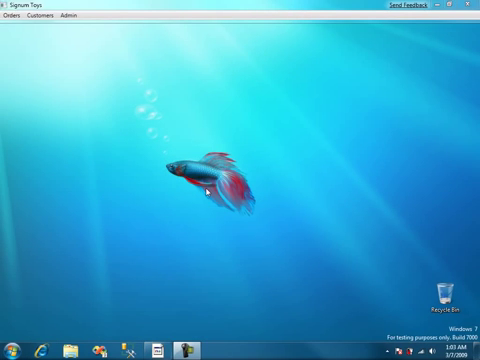
pyautogui.moveTo(37, 63)
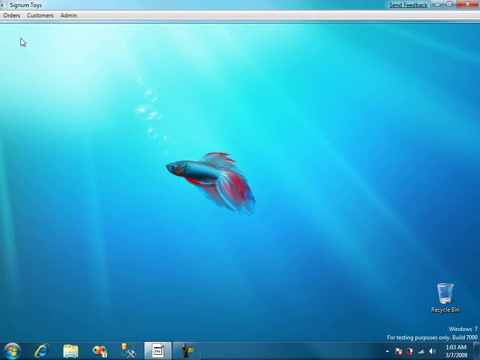
# Start a new order and pick customer Gates III, William via the 'gate' autocomplete
pyautogui.click(13, 15)
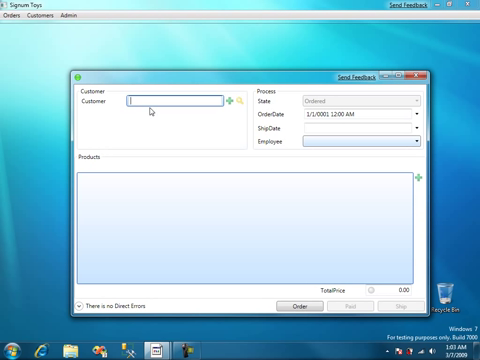
pyautogui.write('gate')
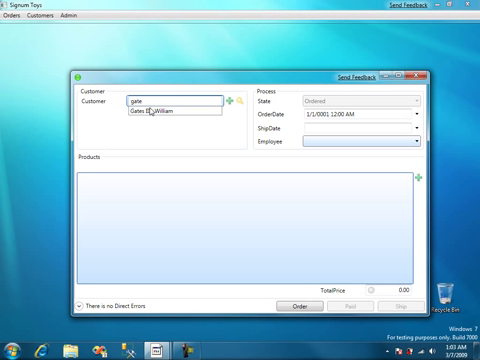
pyautogui.click(165, 116)
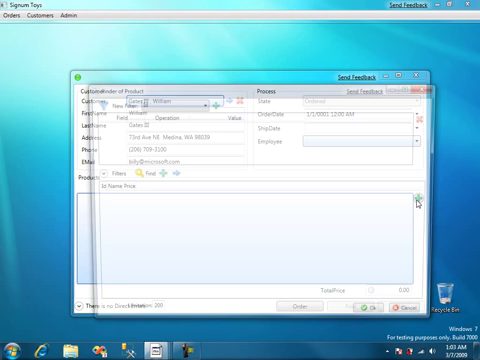
# Add 20 LEGO Mobile Command Centers, place the order totalling 1777.60, and mark it Paid
pyautogui.click(135, 174)
pyautogui.write('20')
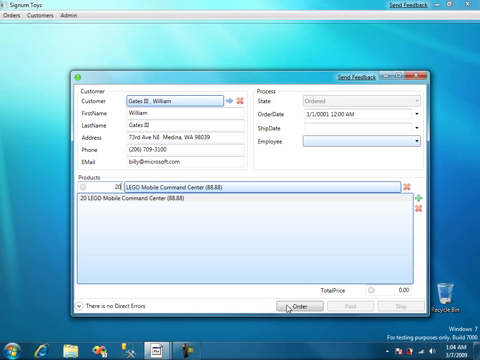
pyautogui.click(297, 301)
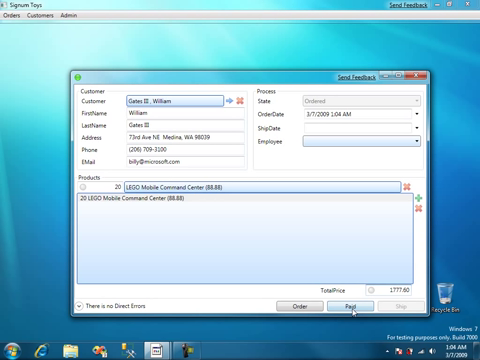
pyautogui.click(351, 305)
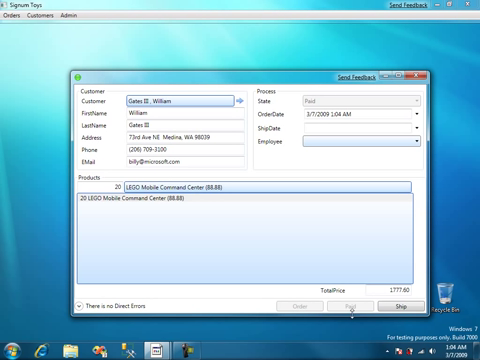